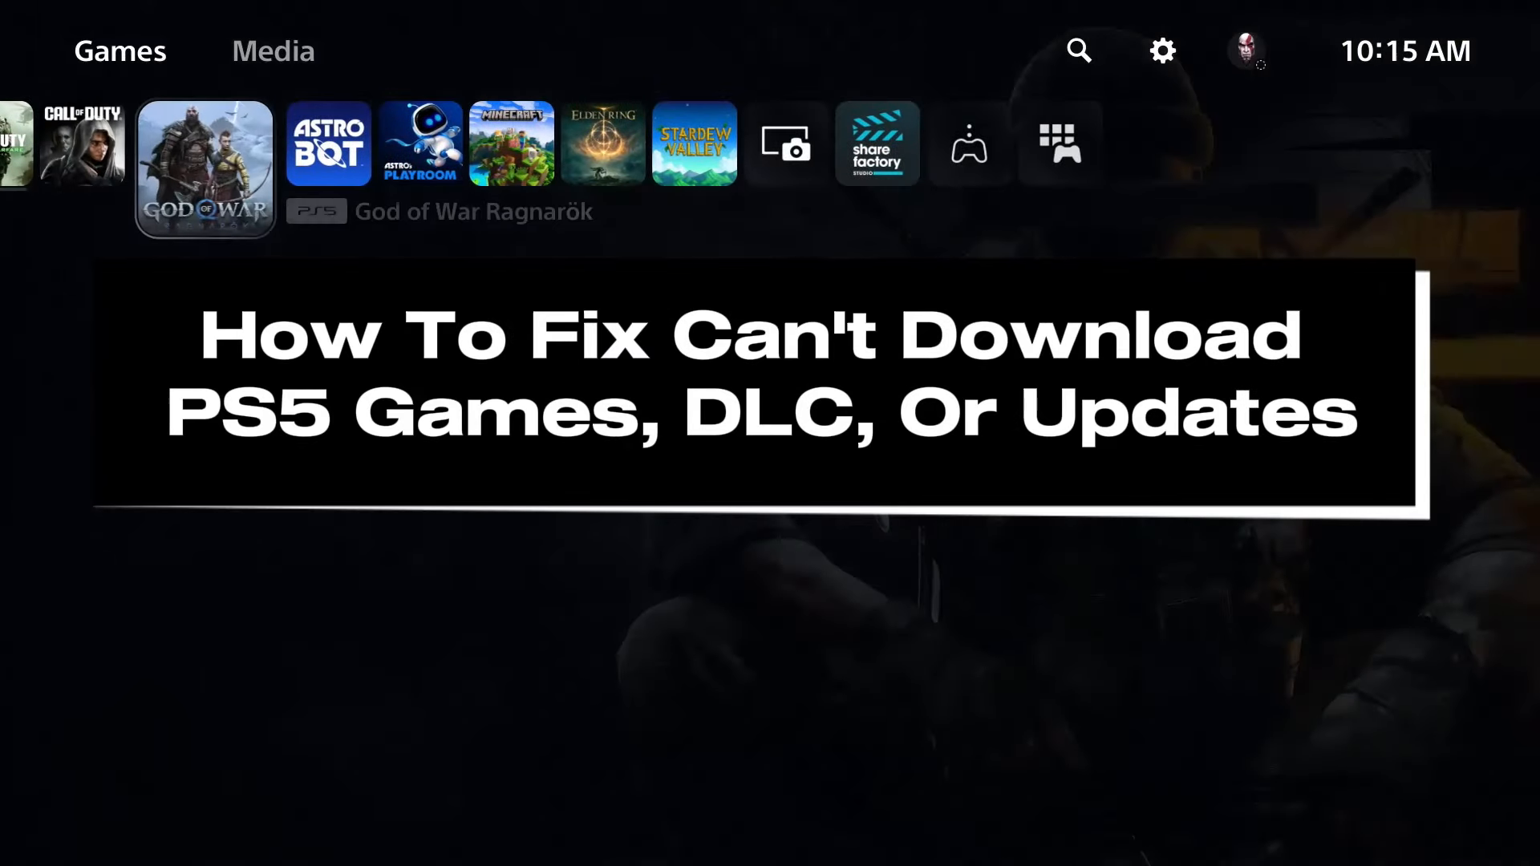
View Console Storage from Settings, showing 8.47 GB free of 667.2 GB.
left_click(204, 167)
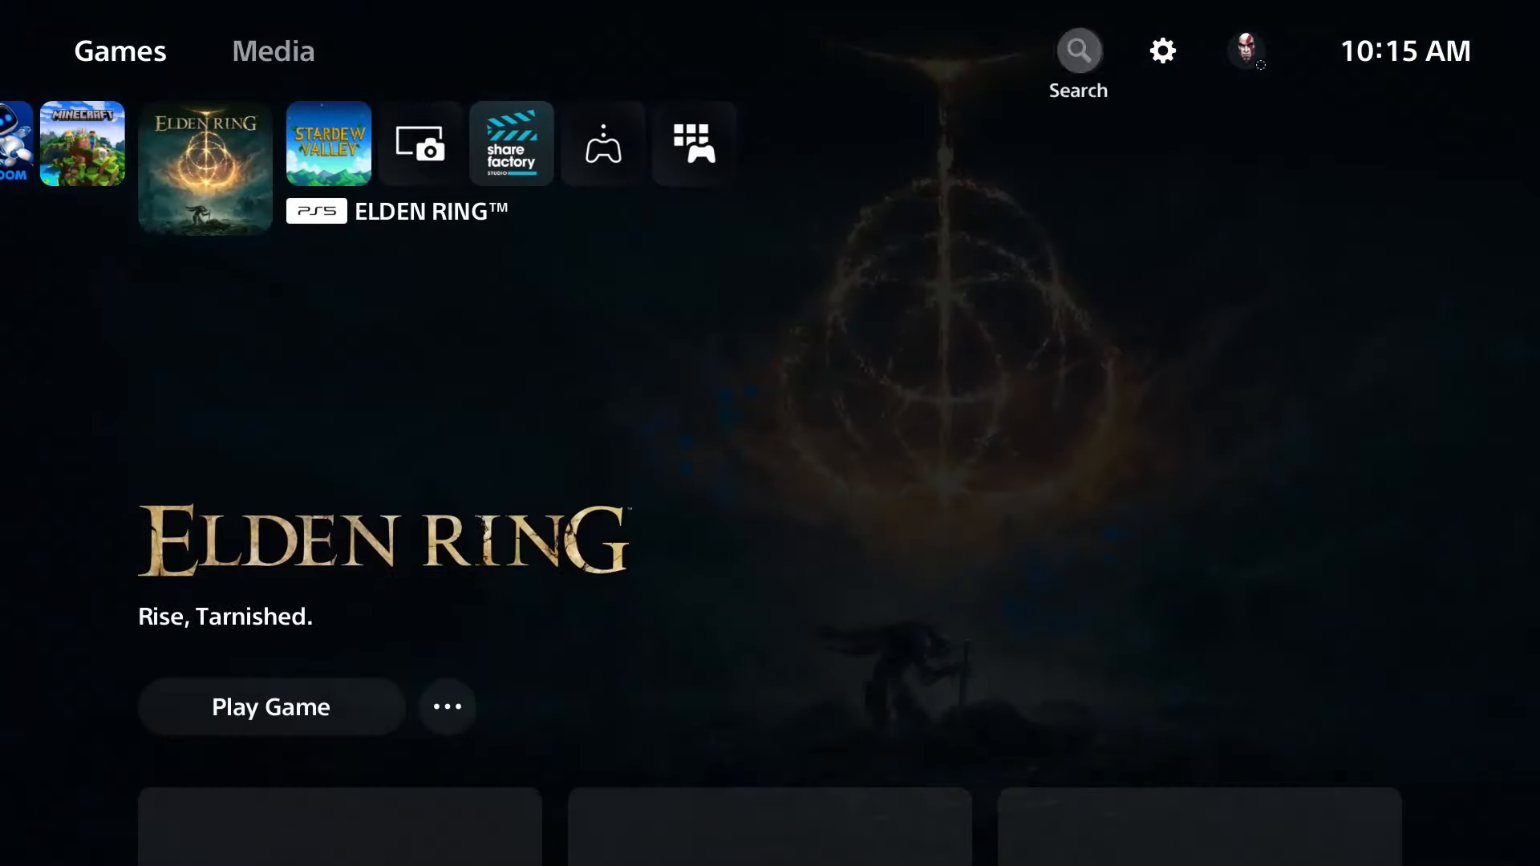
left_click(1161, 50)
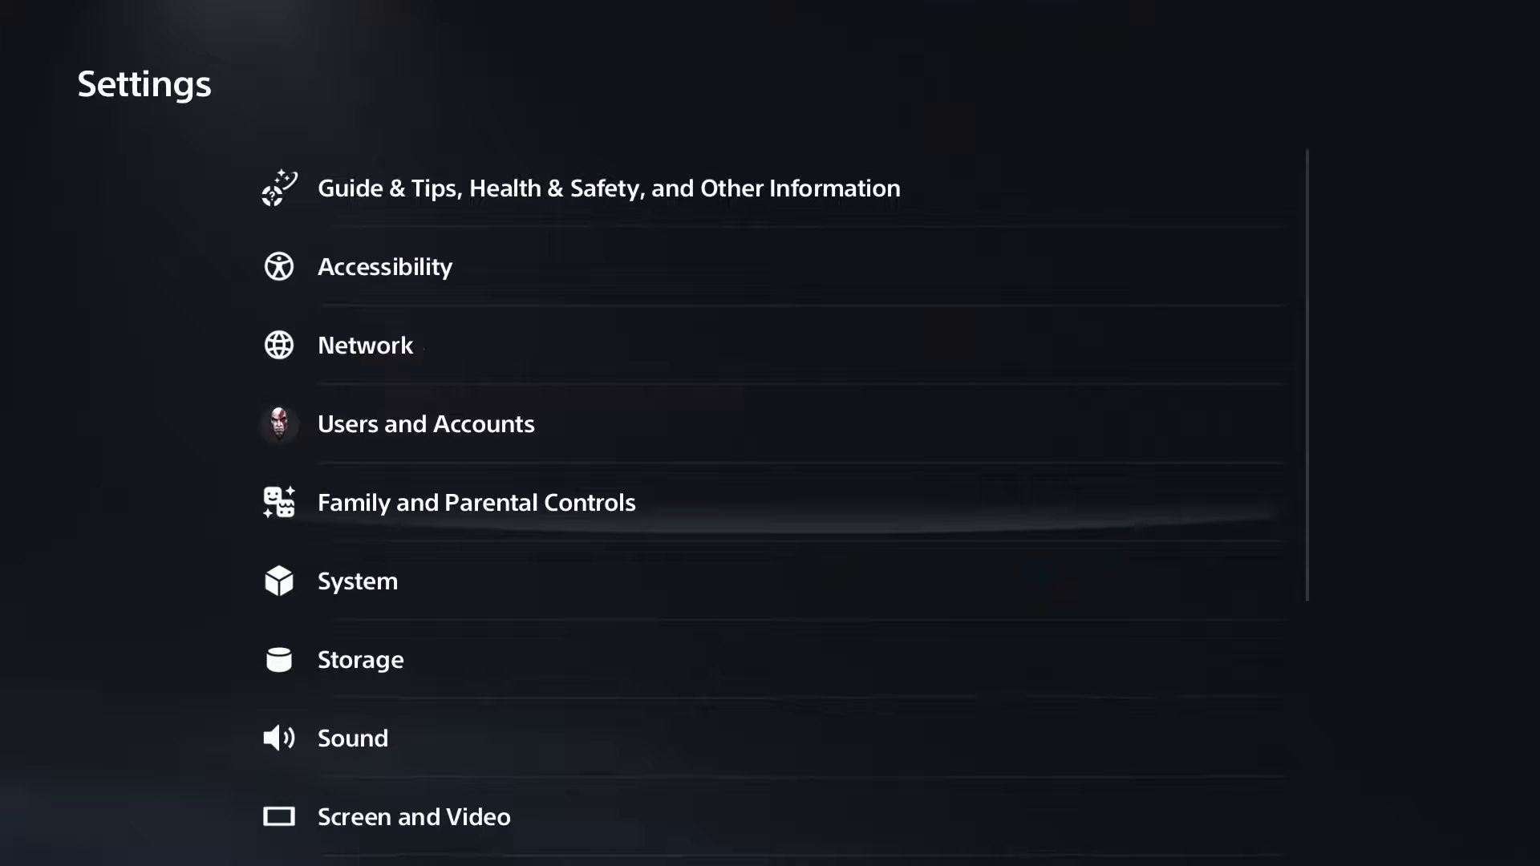
left_click(361, 659)
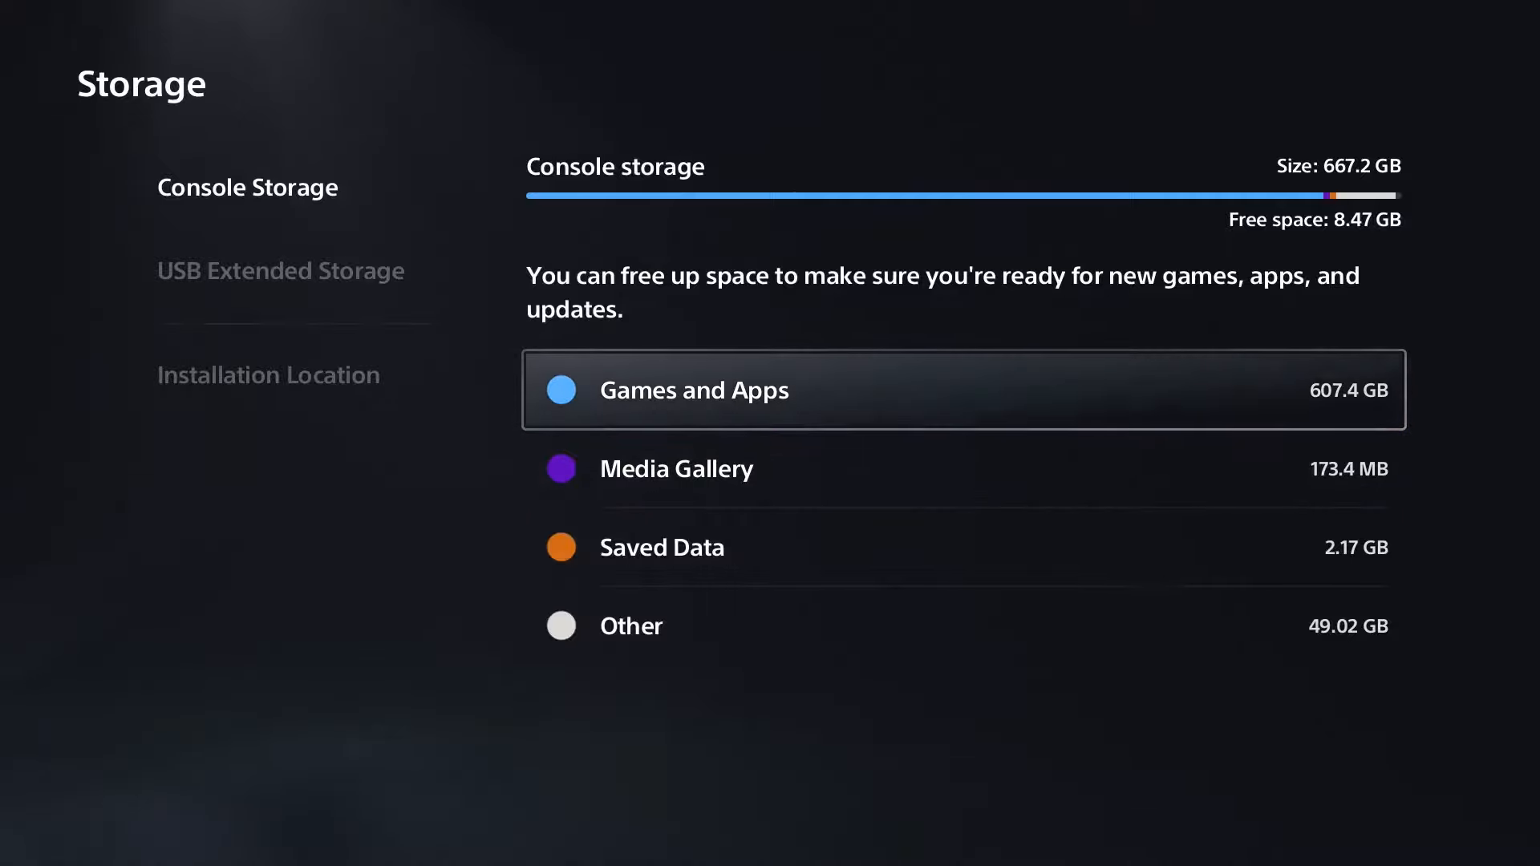
Return from Storage to the main Settings list.
left_click(693, 390)
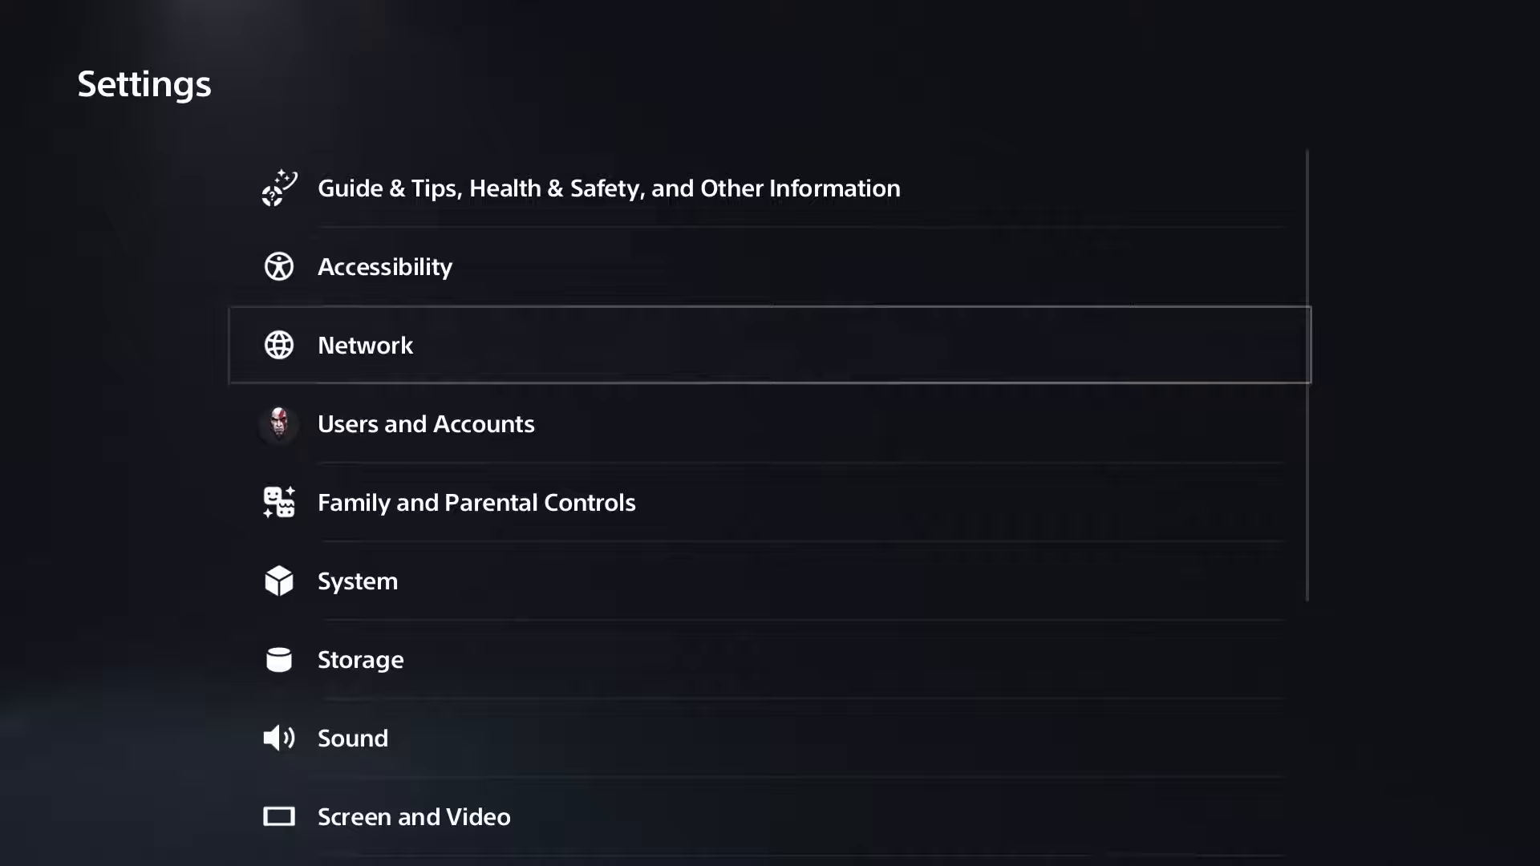
Run Test Internet Connection in Network settings, confirming PSN sign-in and NAT Type 2.
left_click(364, 345)
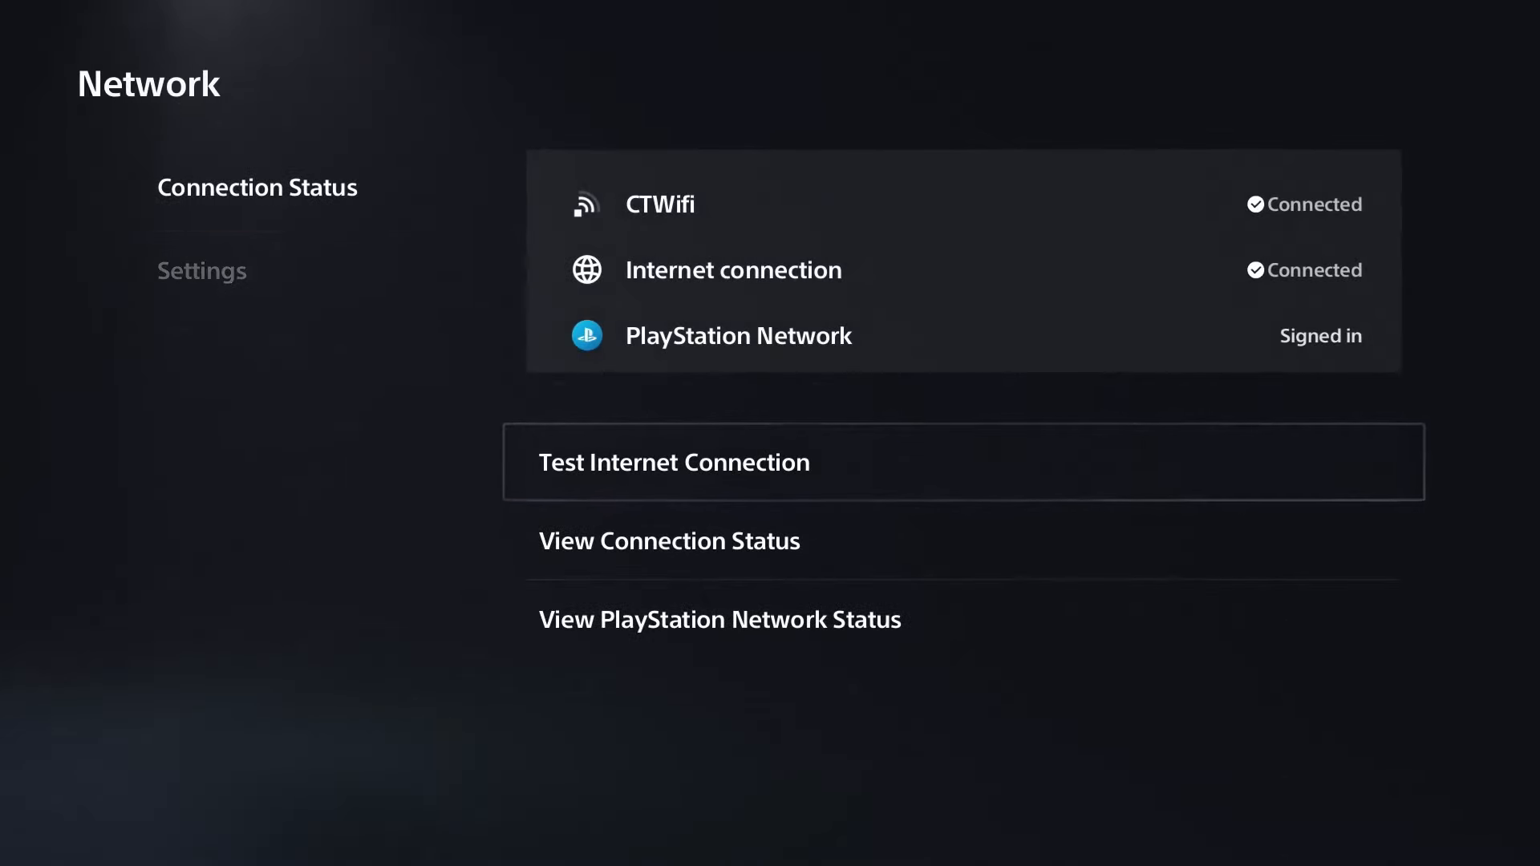
left_click(675, 462)
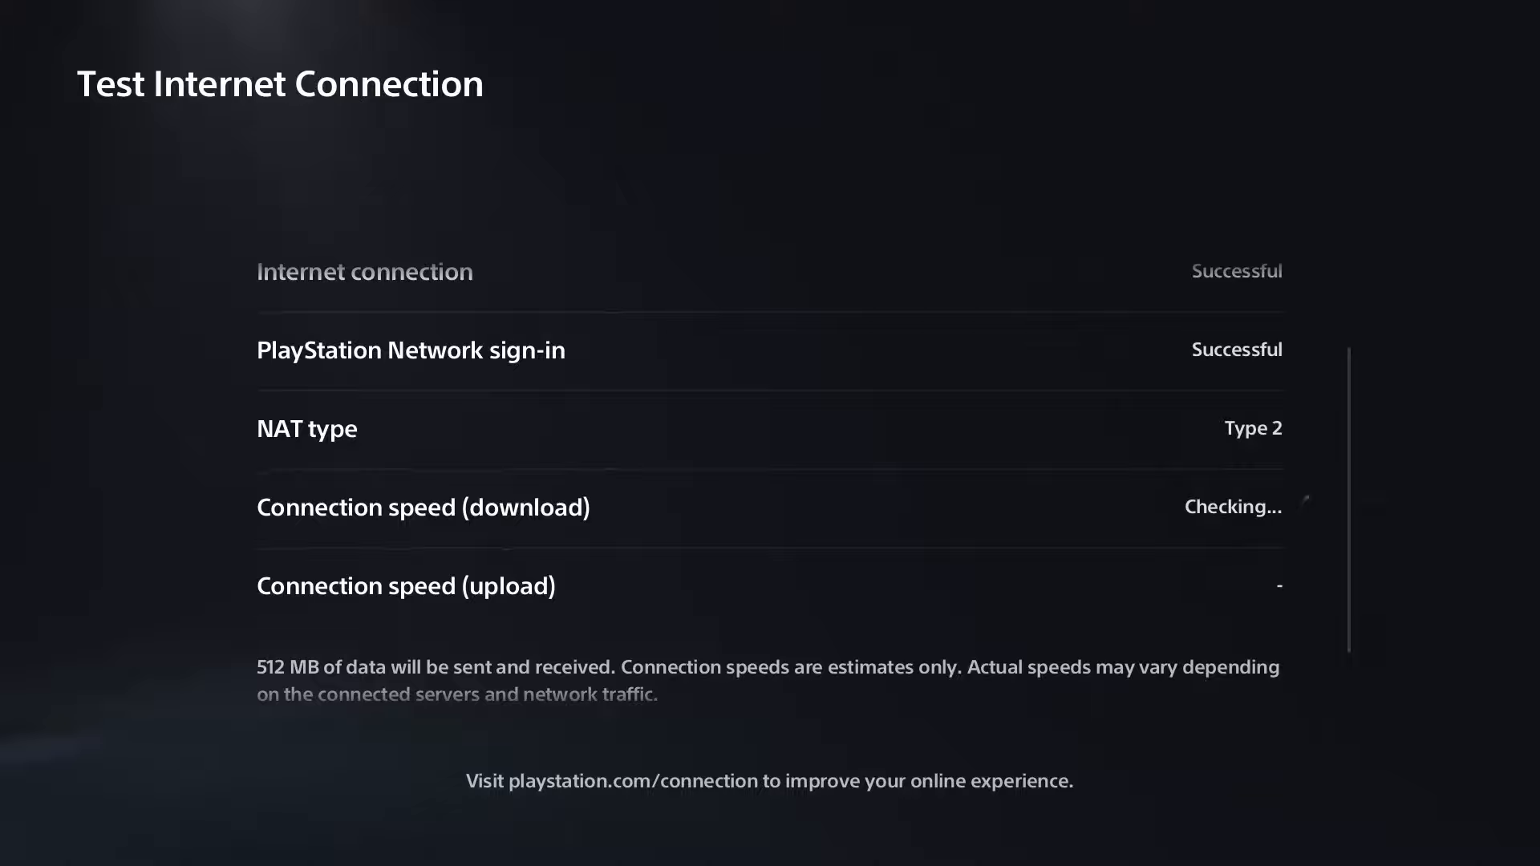
key("Escape")
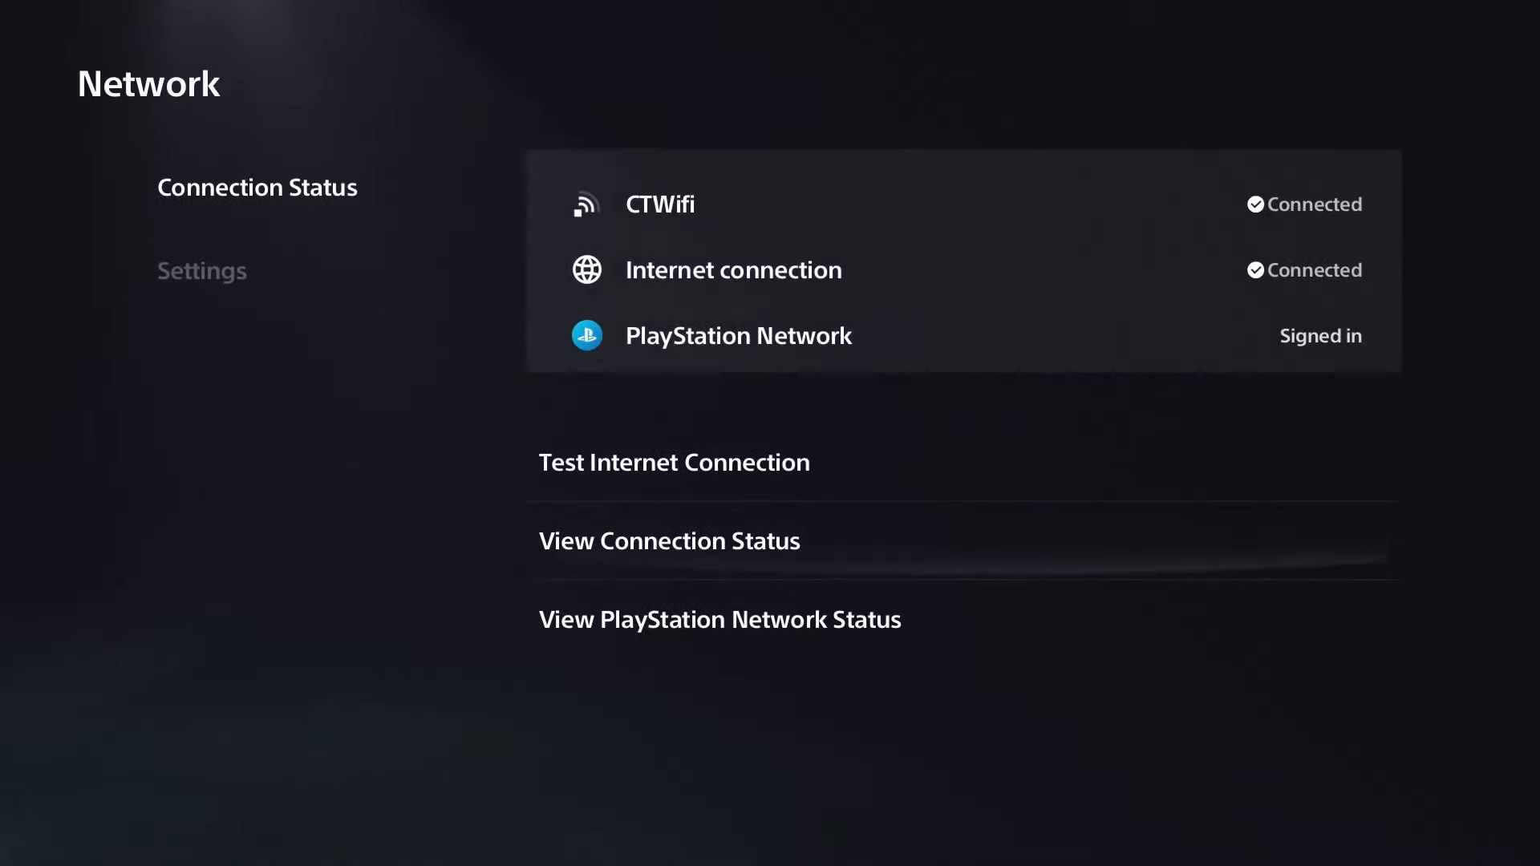
View the PlayStation Network Service Status page showing all services running.
left_click(718, 619)
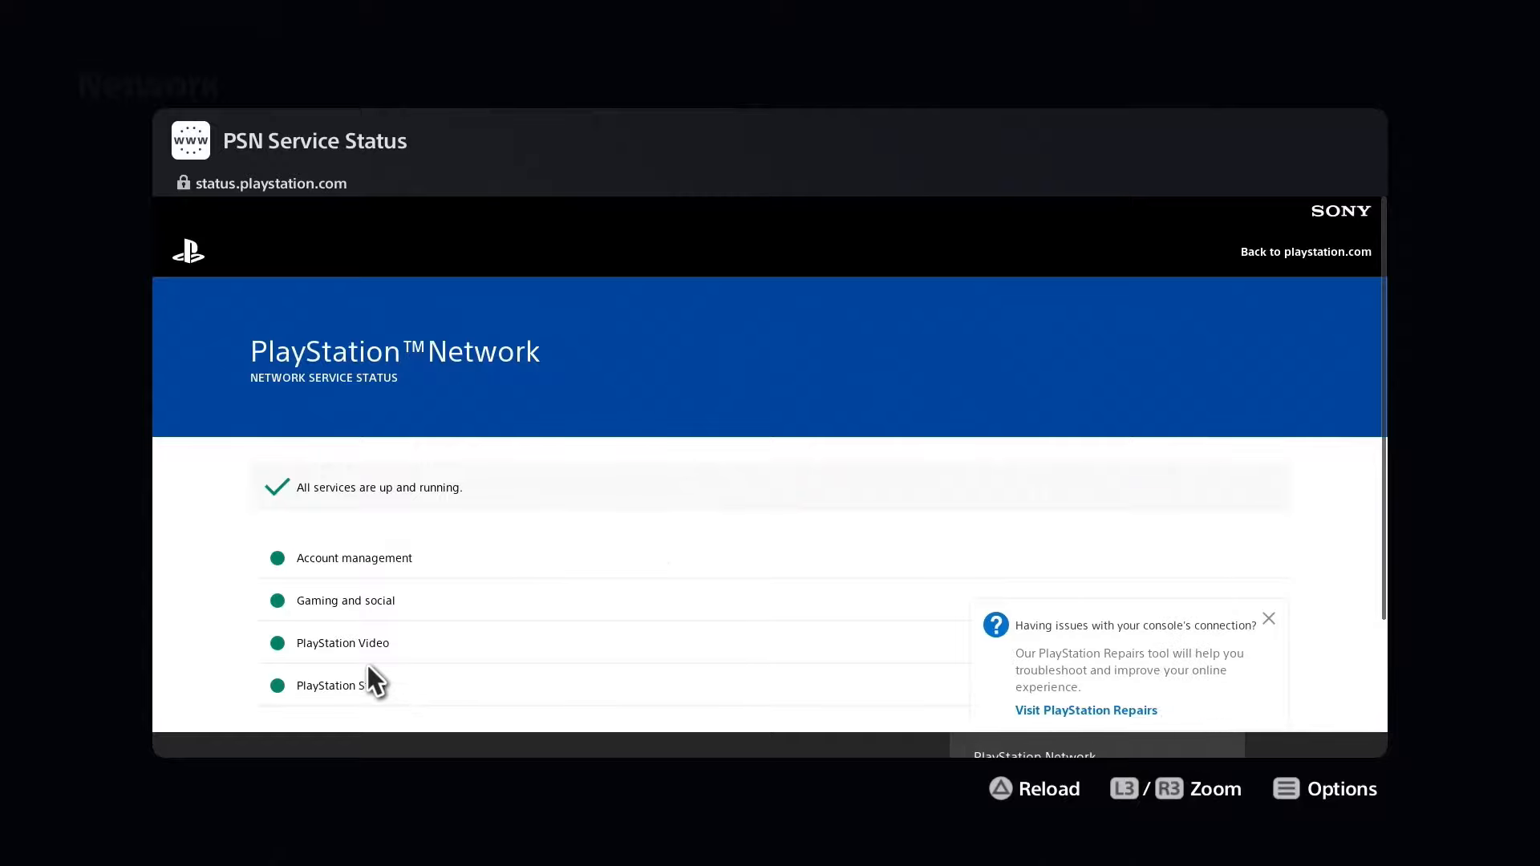
mouse_move(350, 541)
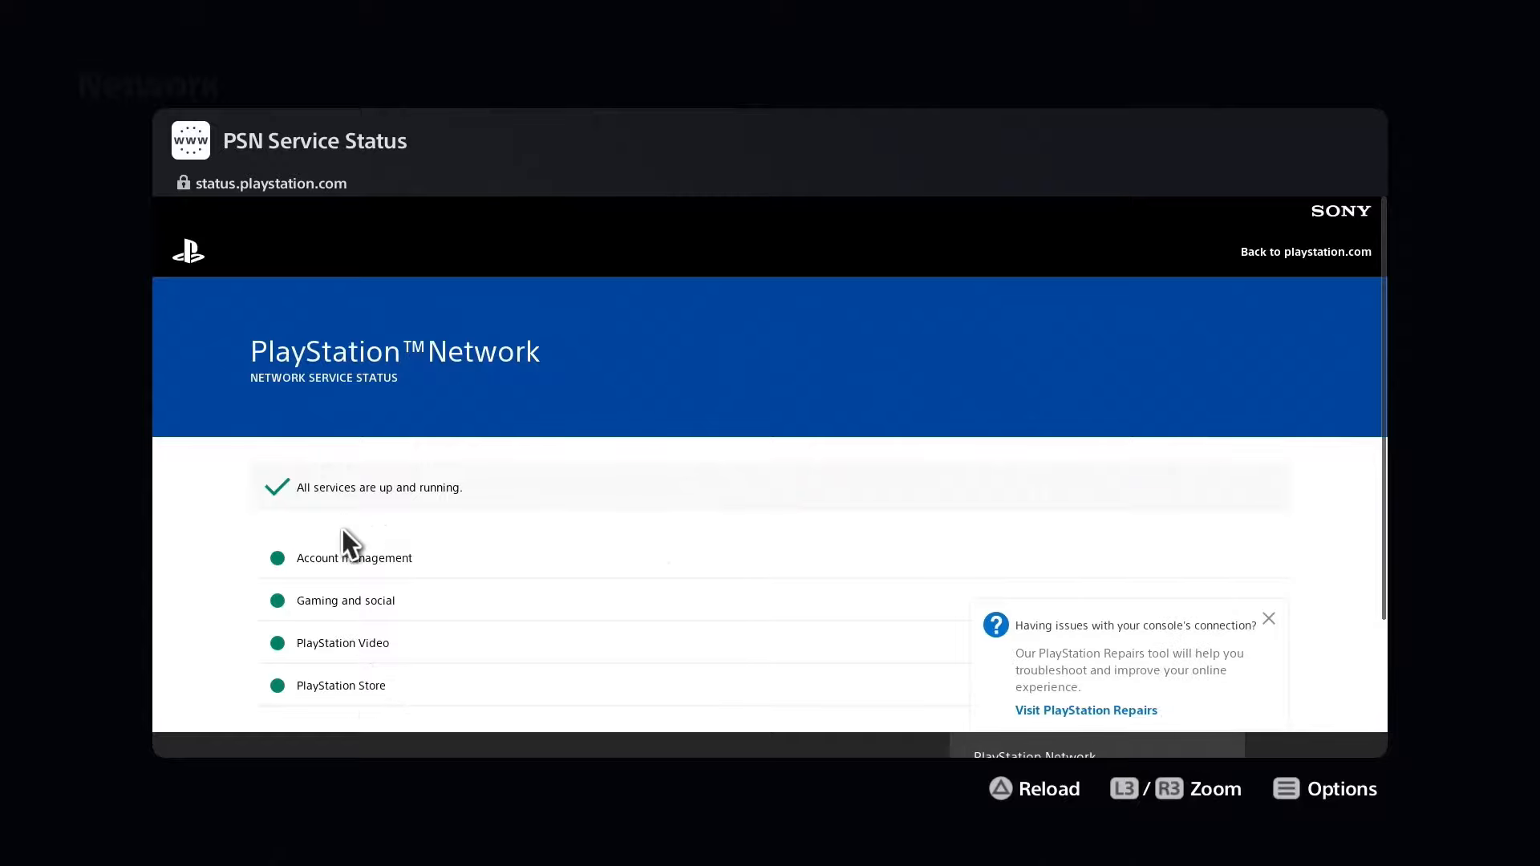
mouse_move(688, 573)
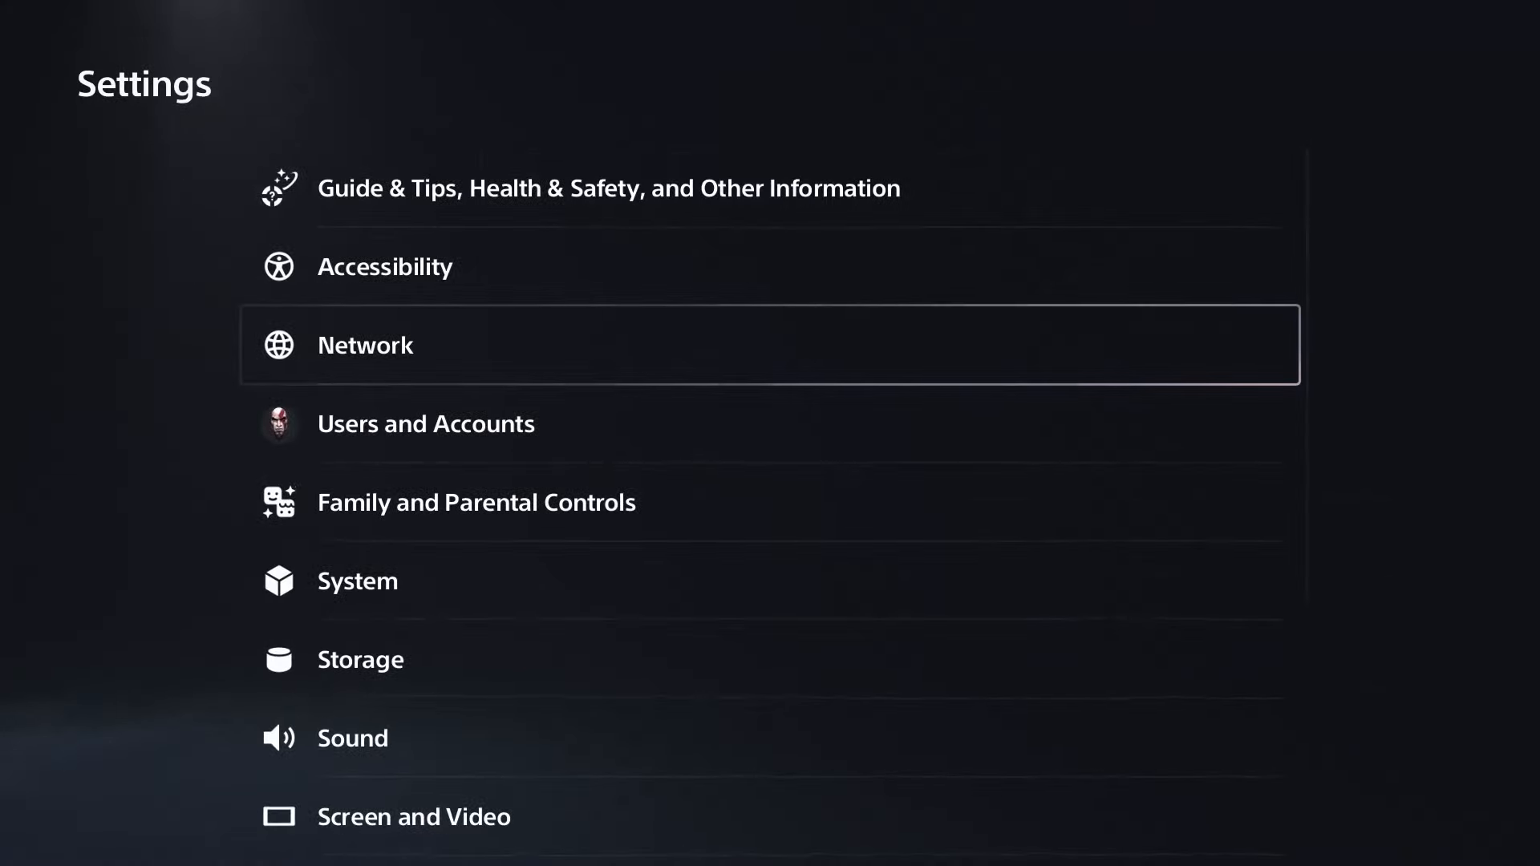
Check System Software Update via internet, confirming the latest version is installed.
key("Down")
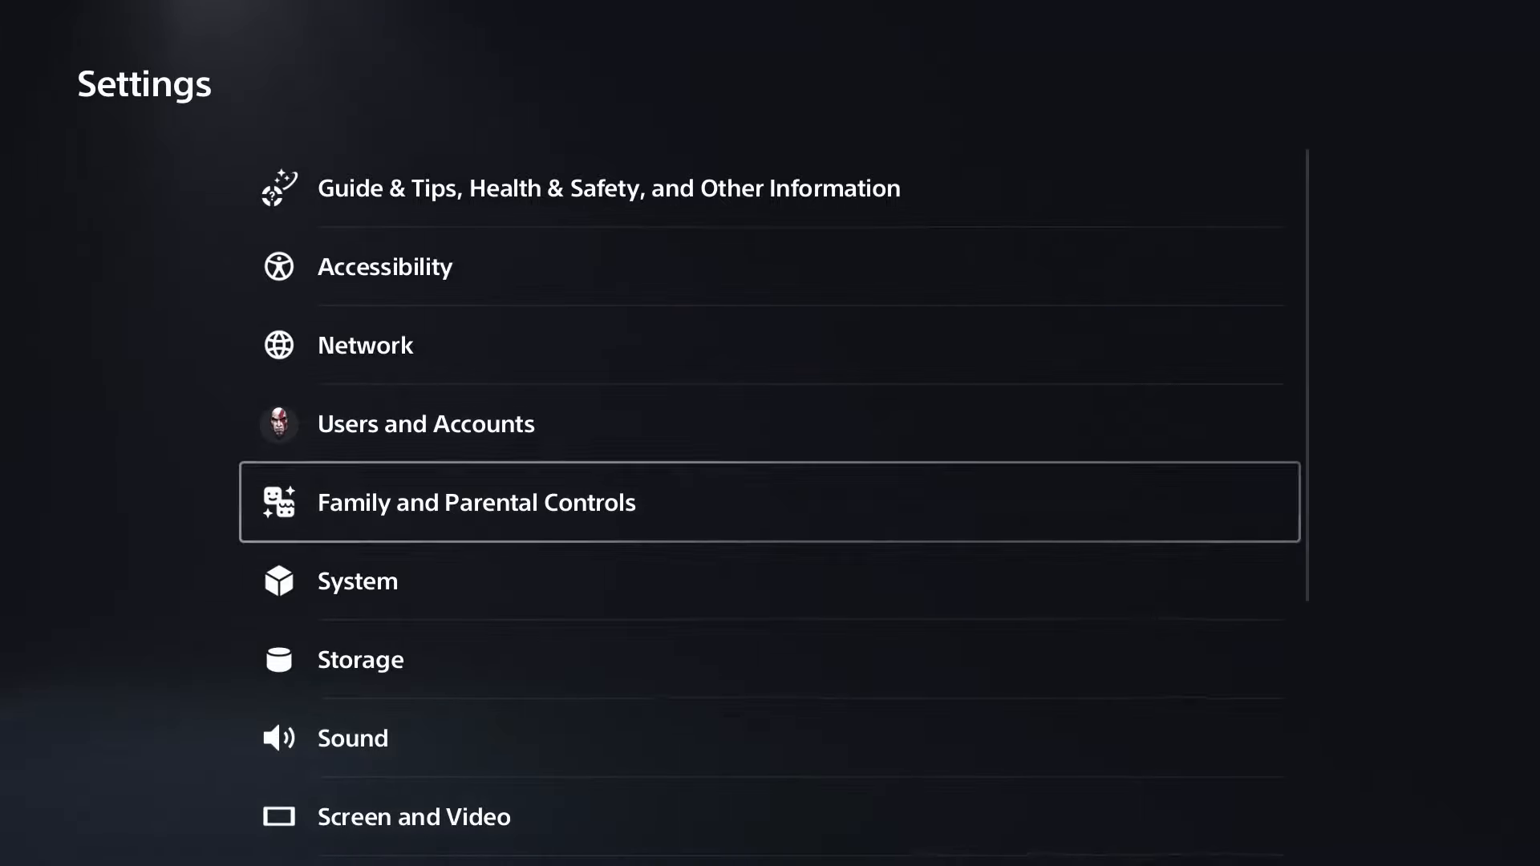
left_click(356, 581)
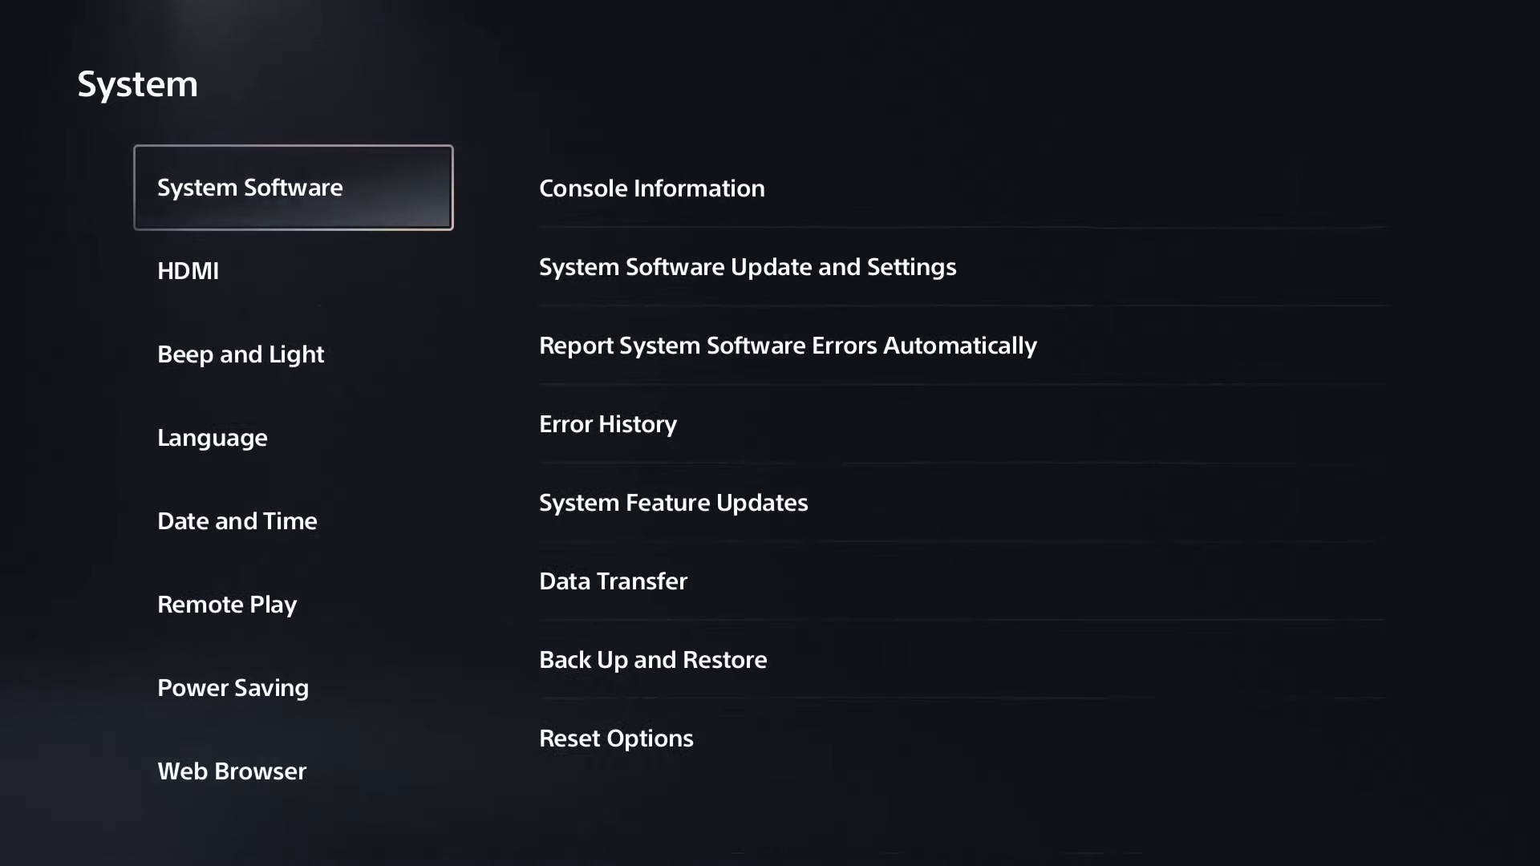
left_click(746, 267)
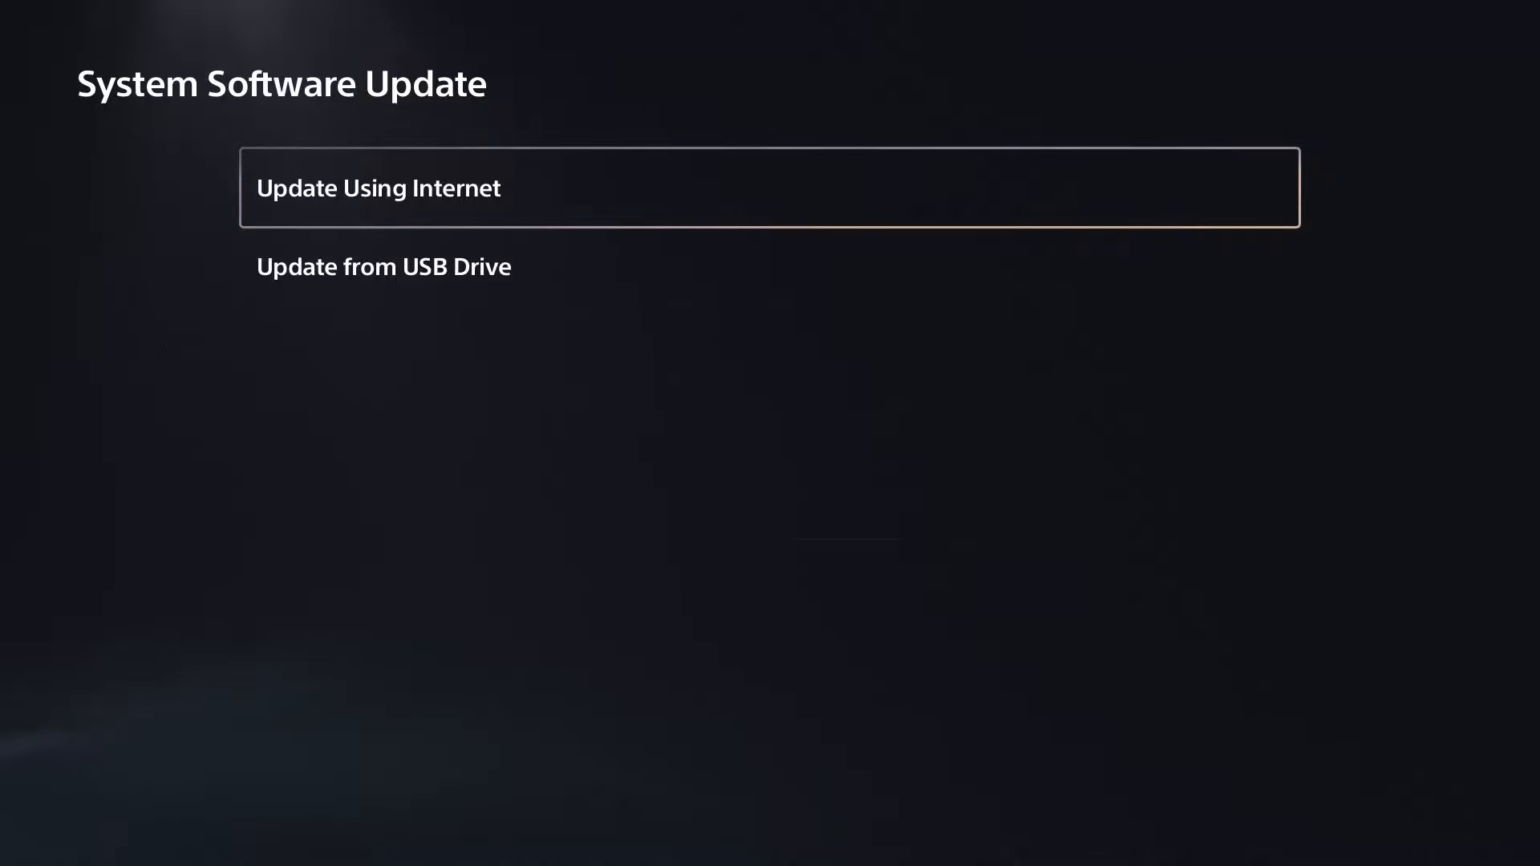
left_click(768, 188)
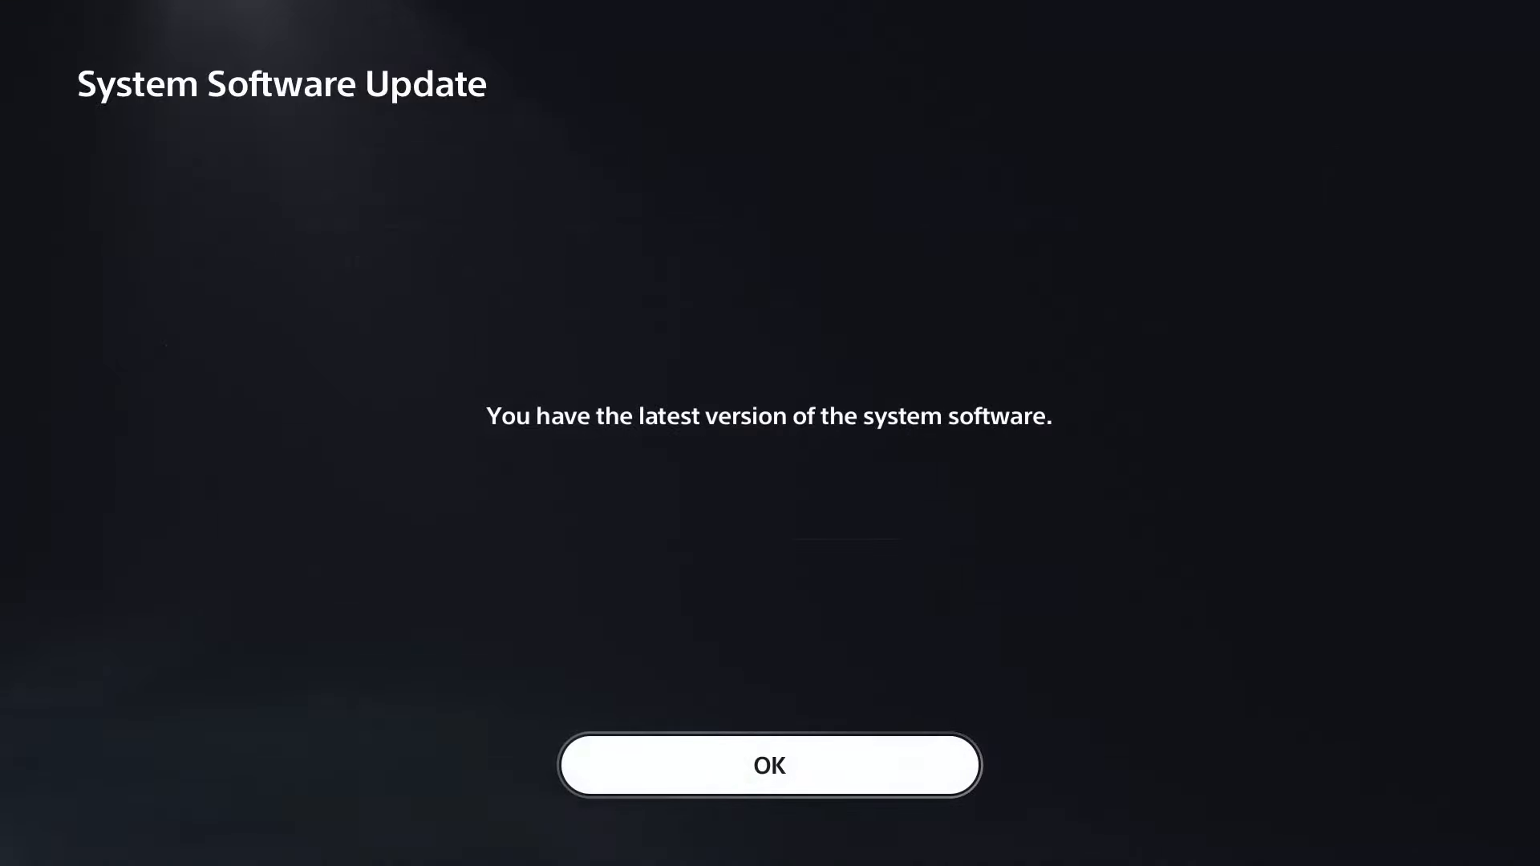
left_click(769, 765)
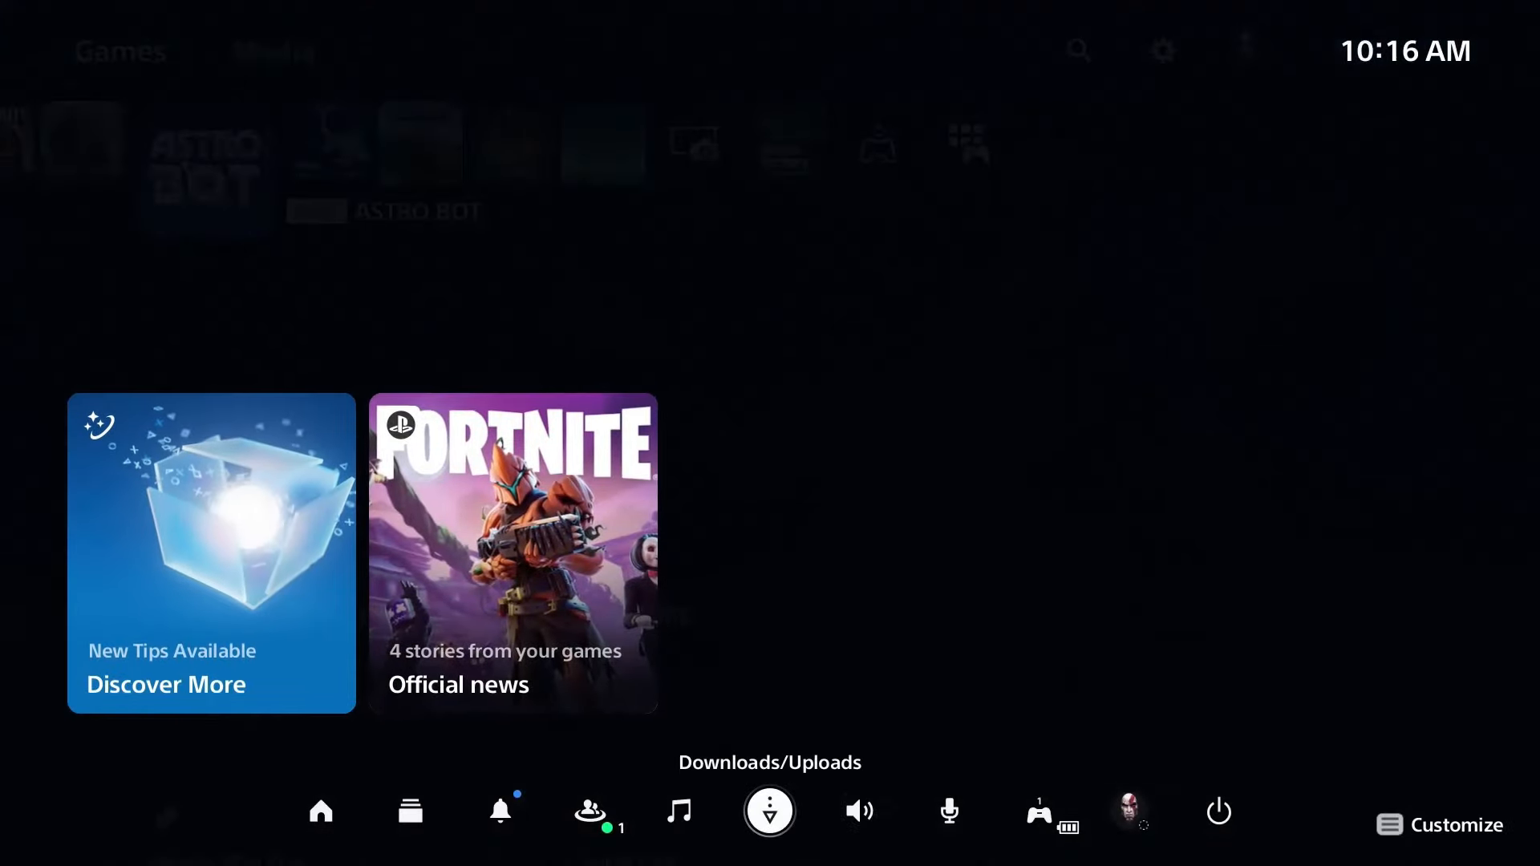
Pause and resume the Call of Duty: Modern Warfare Remastered download in Downloads/Uploads.
left_click(769, 812)
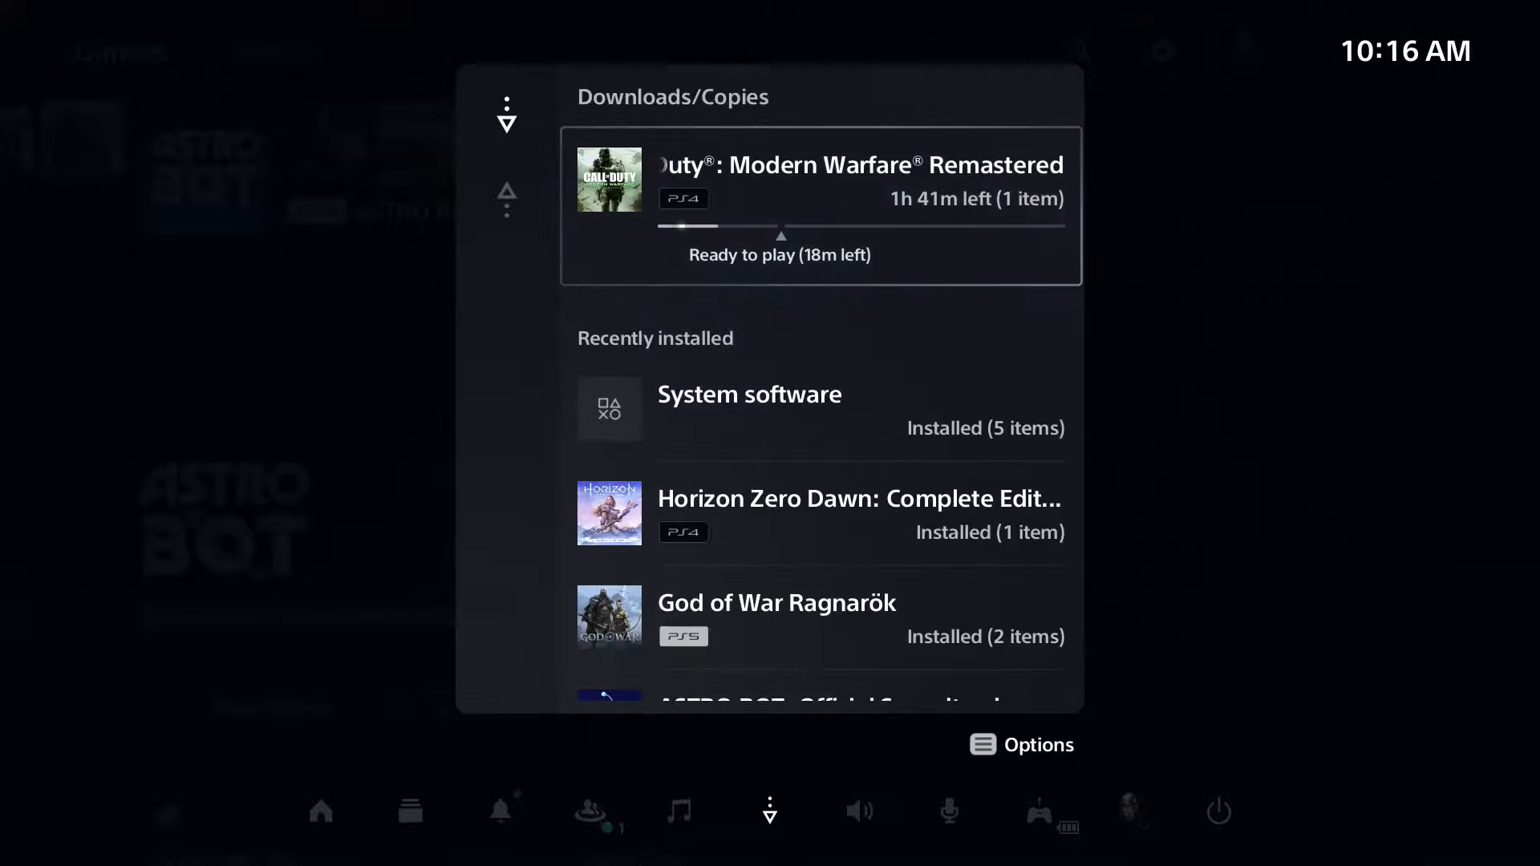
left_click(822, 207)
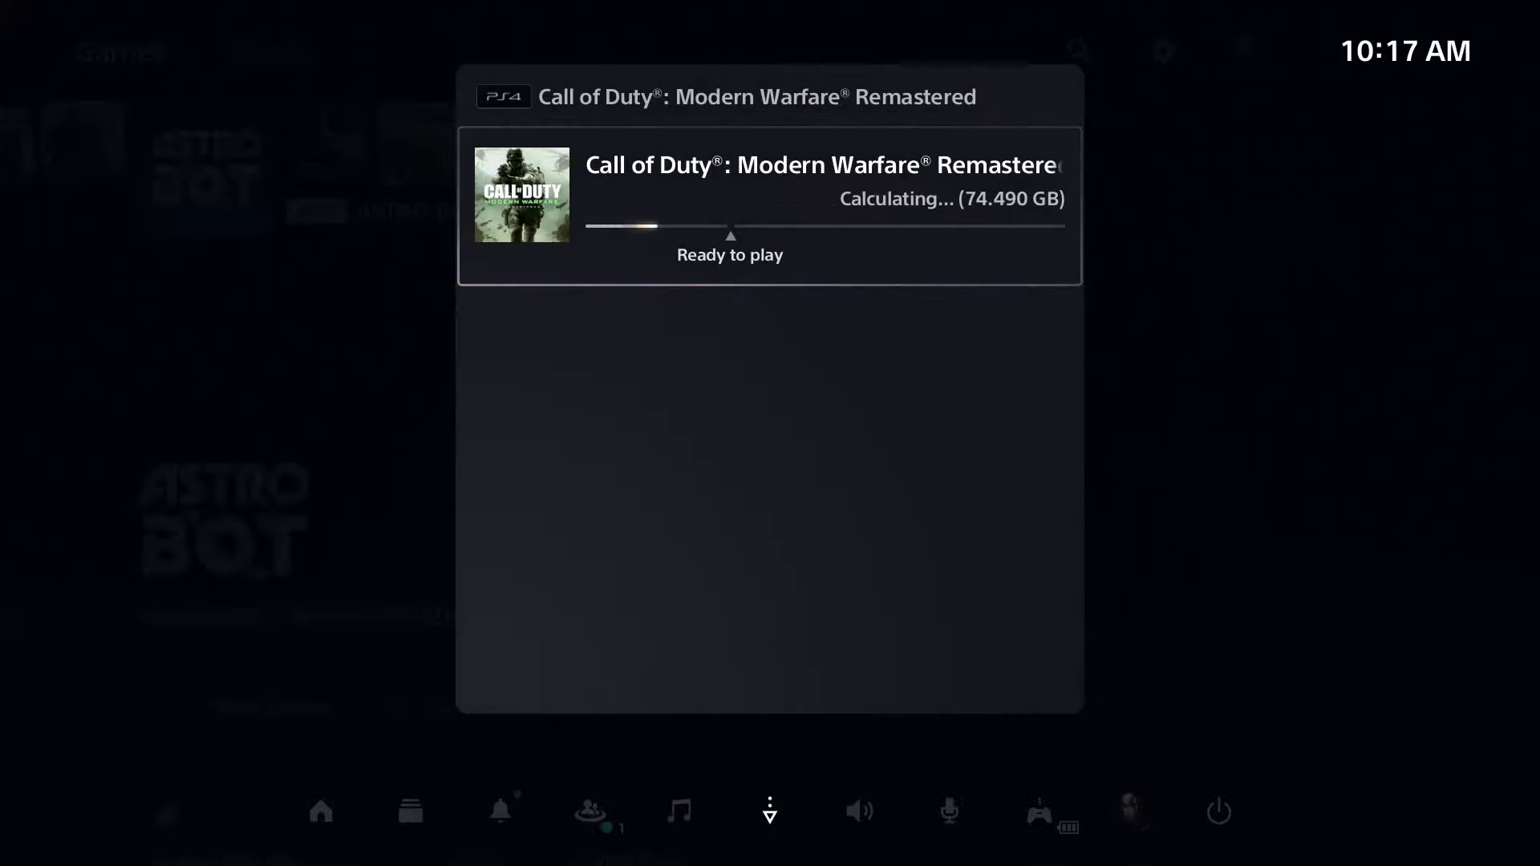
left_click(768, 194)
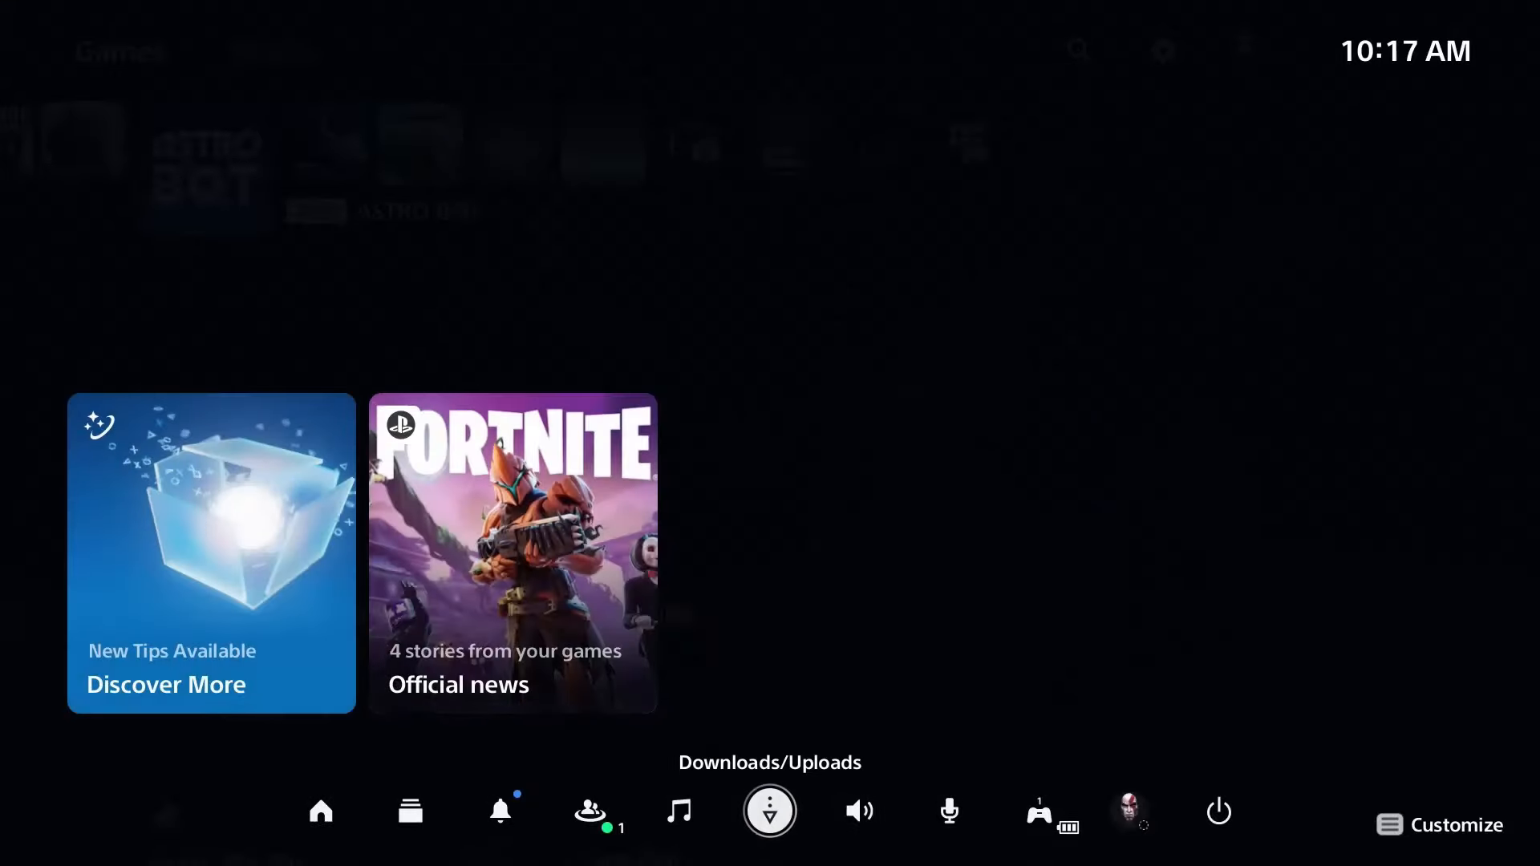
Close the control center and return to the Games home screen.
left_click(1218, 812)
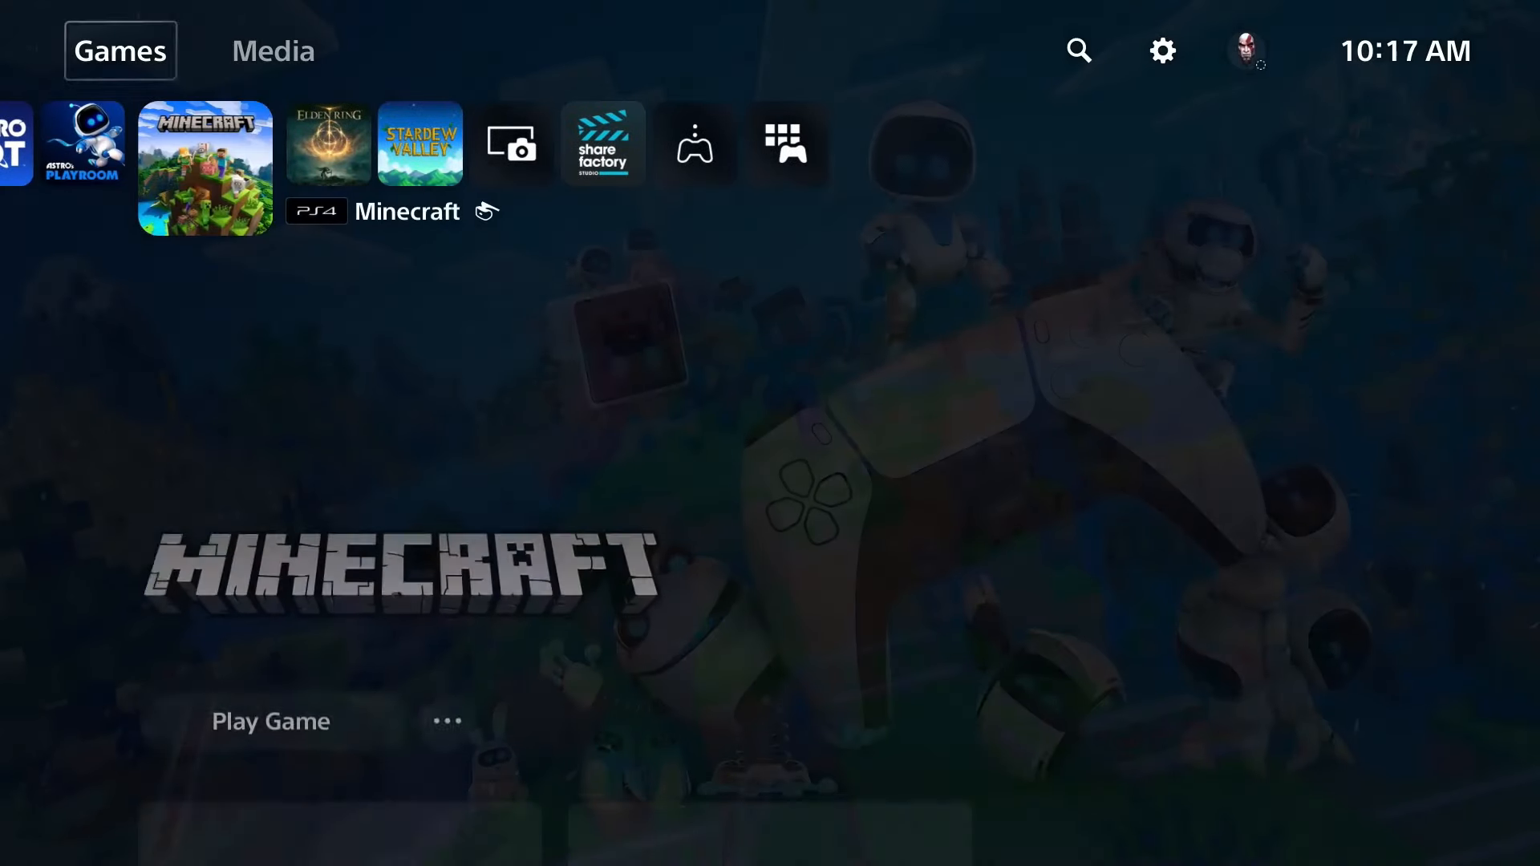
mouse_move(1161, 49)
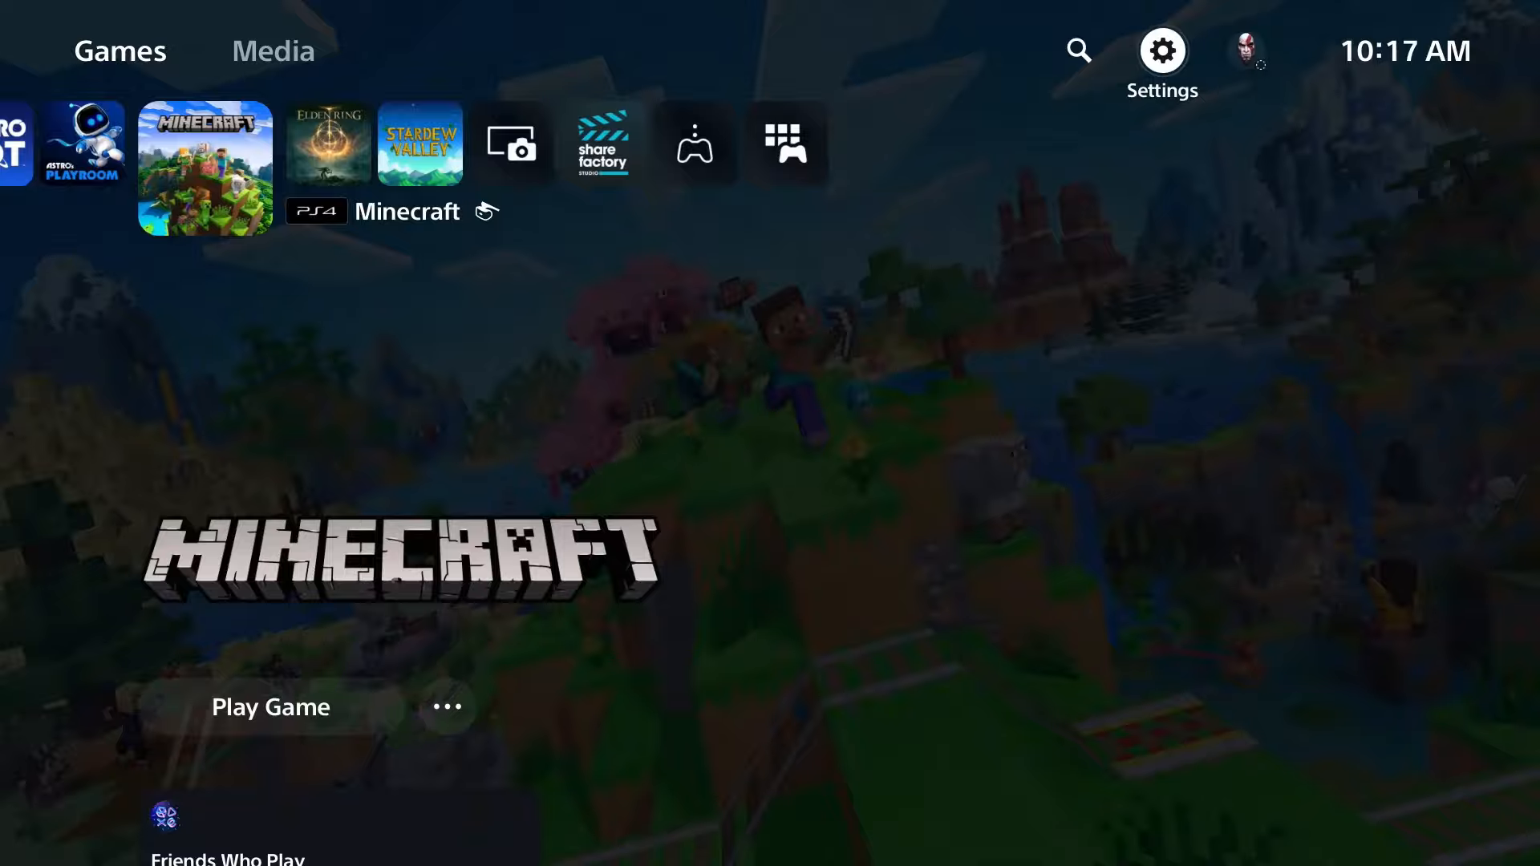
Toggle Connect to the Internet off and back on in Network settings.
left_click(1162, 49)
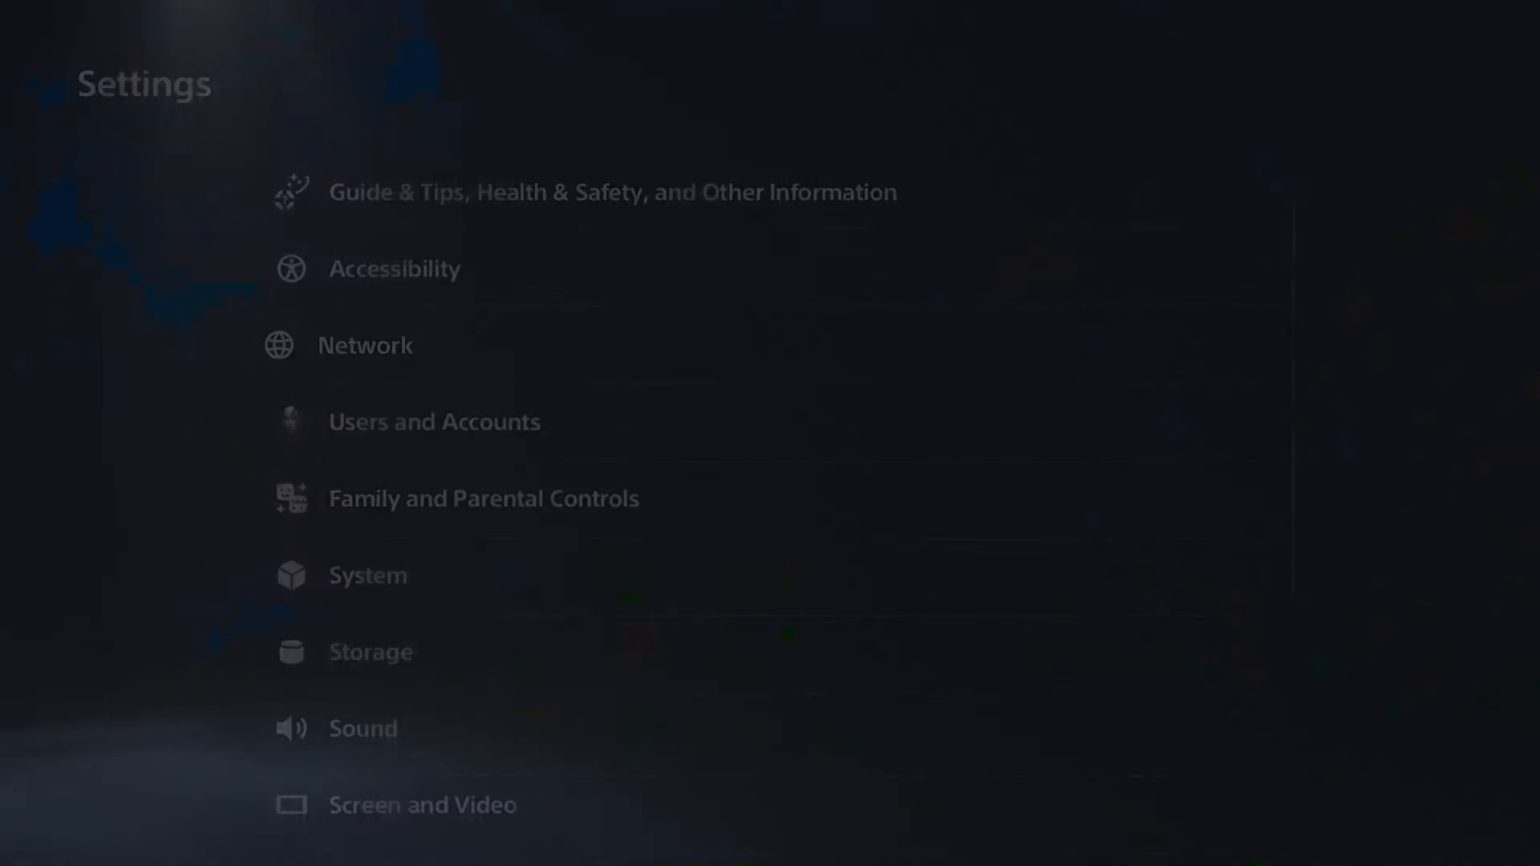
left_click(364, 345)
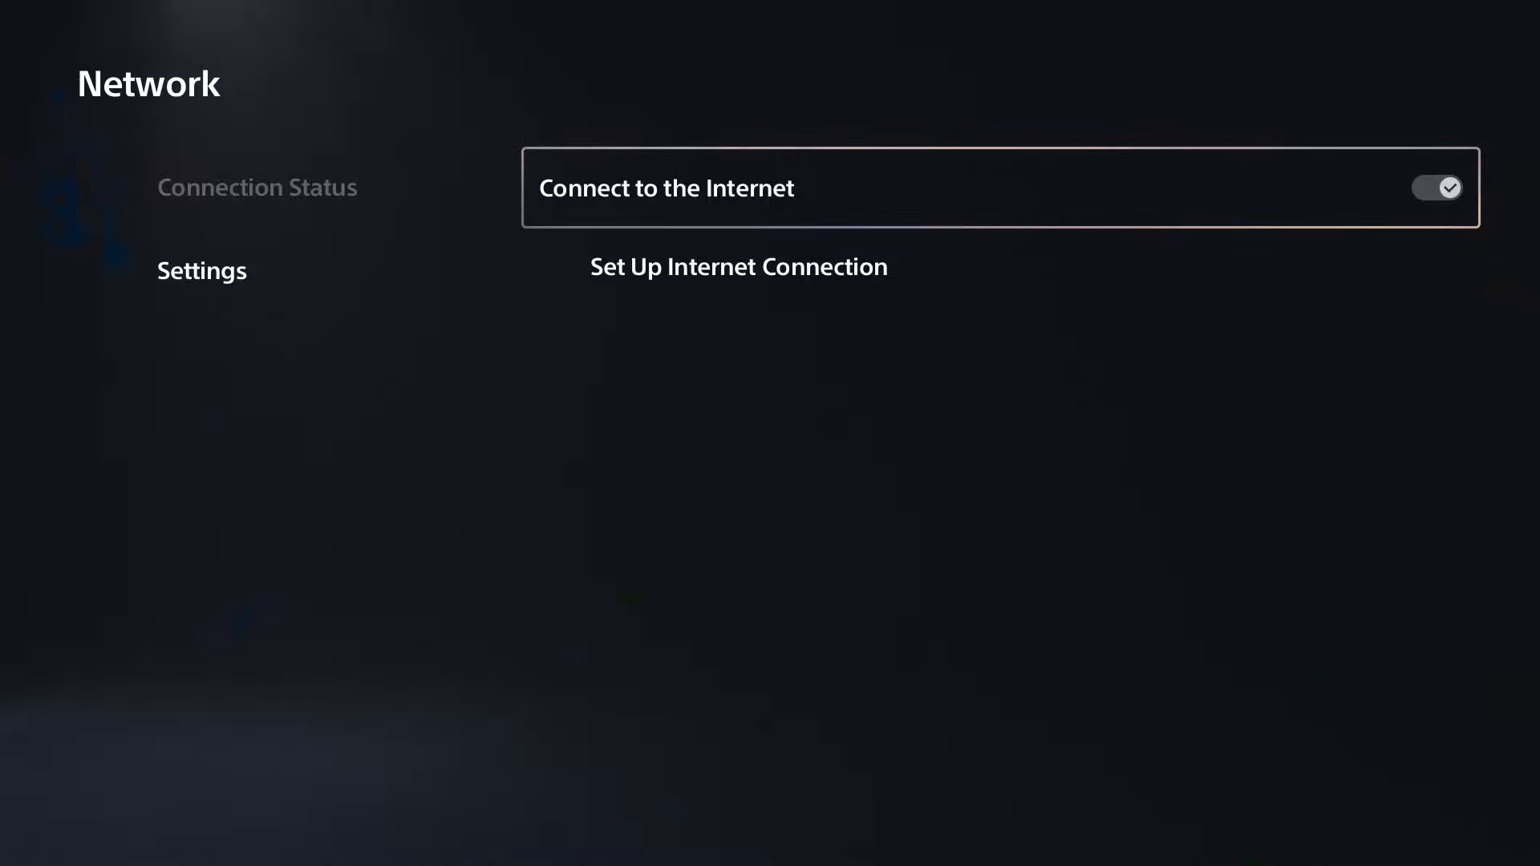
left_click(1434, 187)
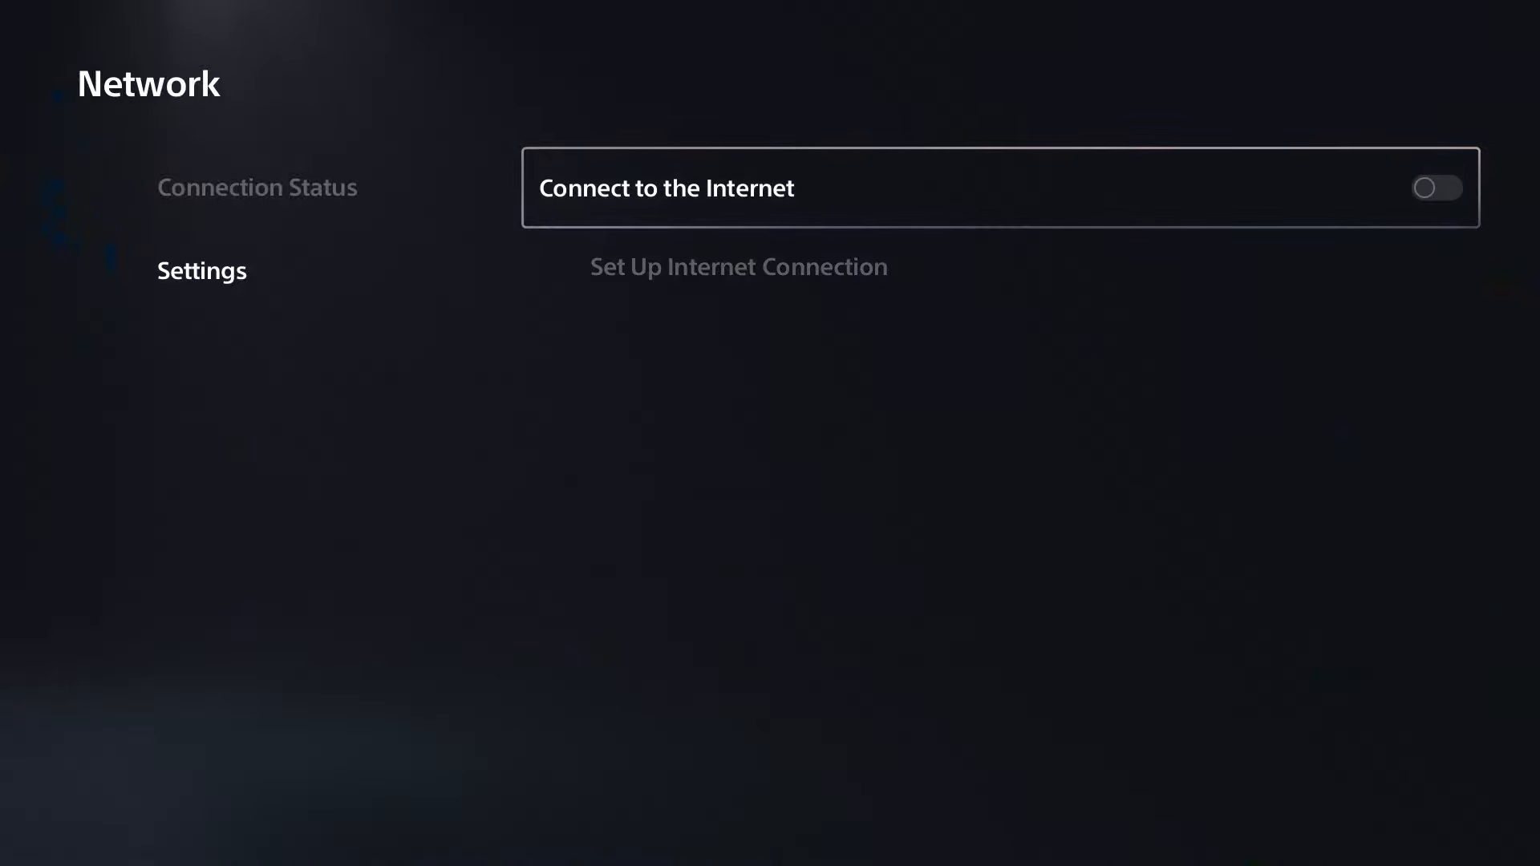
left_click(1435, 187)
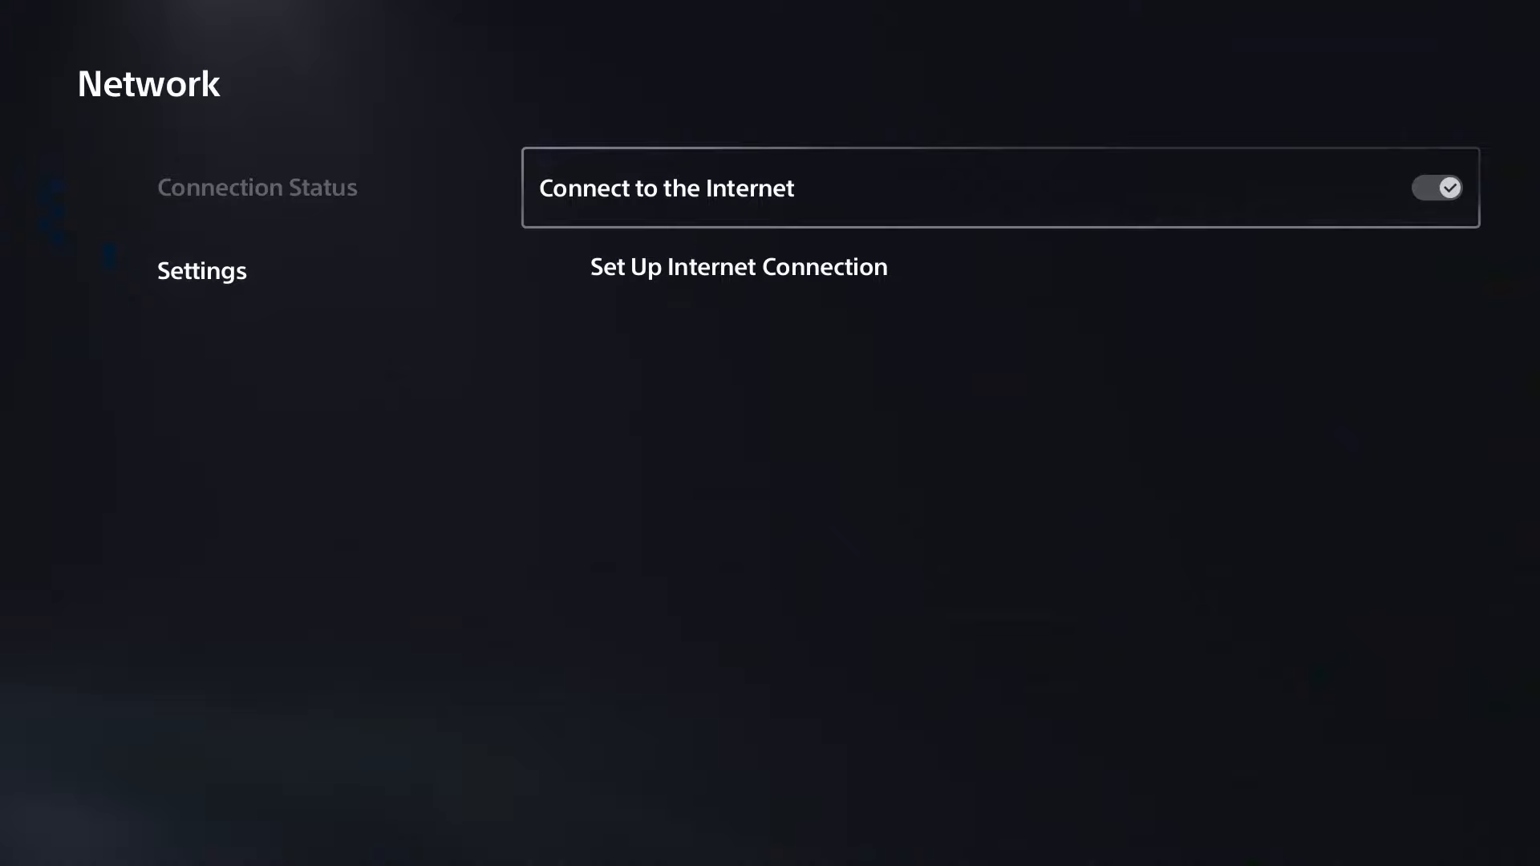